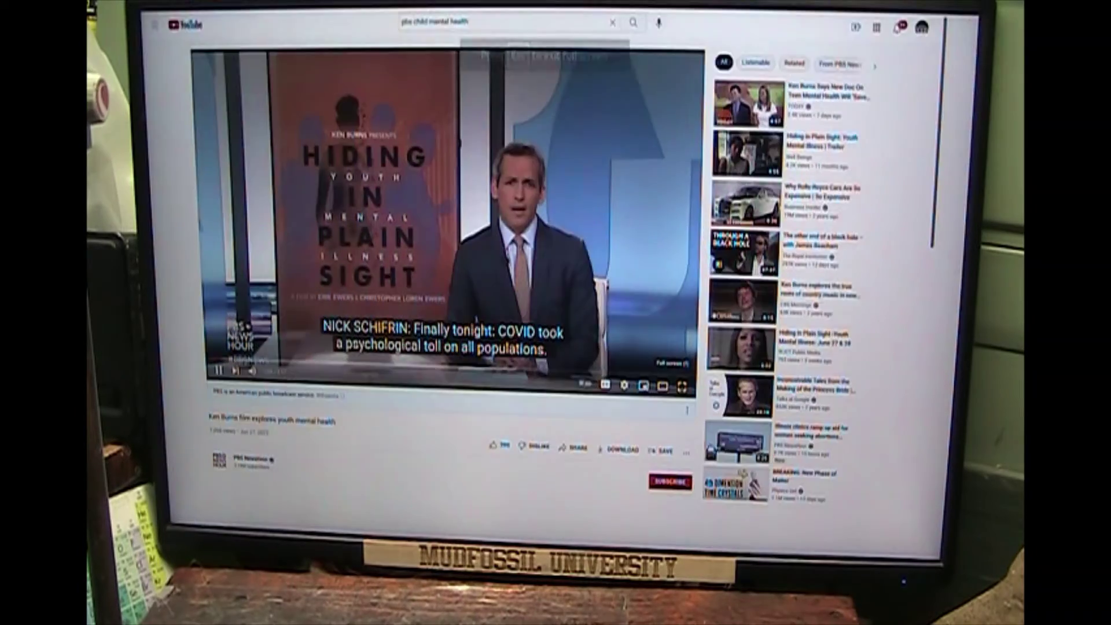
- Expand the PBS NewsHour youth mental health clip to full screen with captions on
click(680, 384)
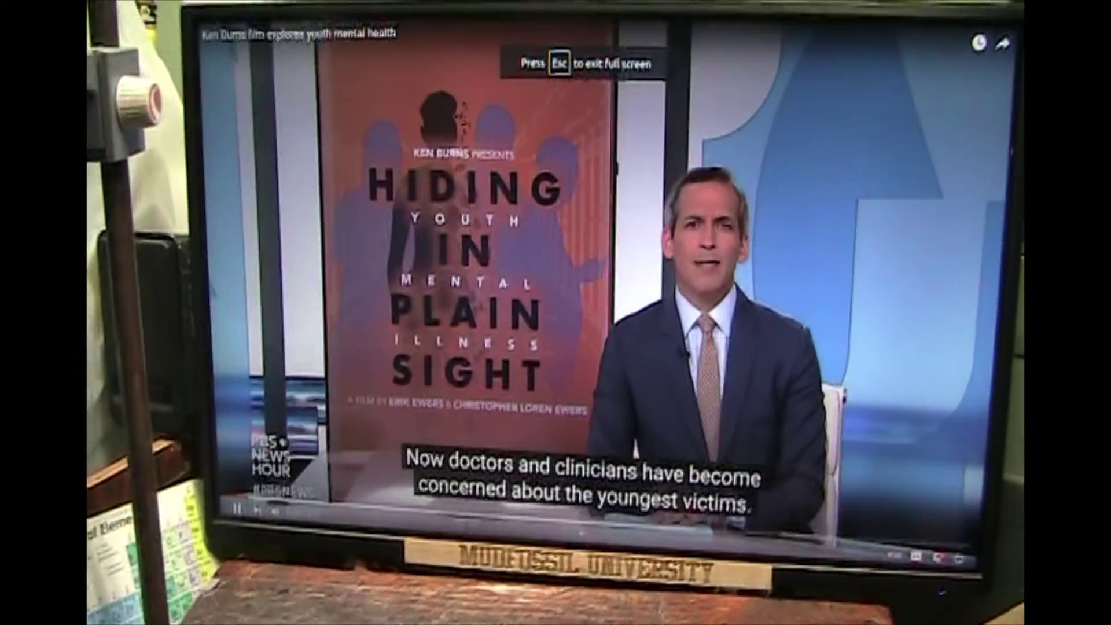